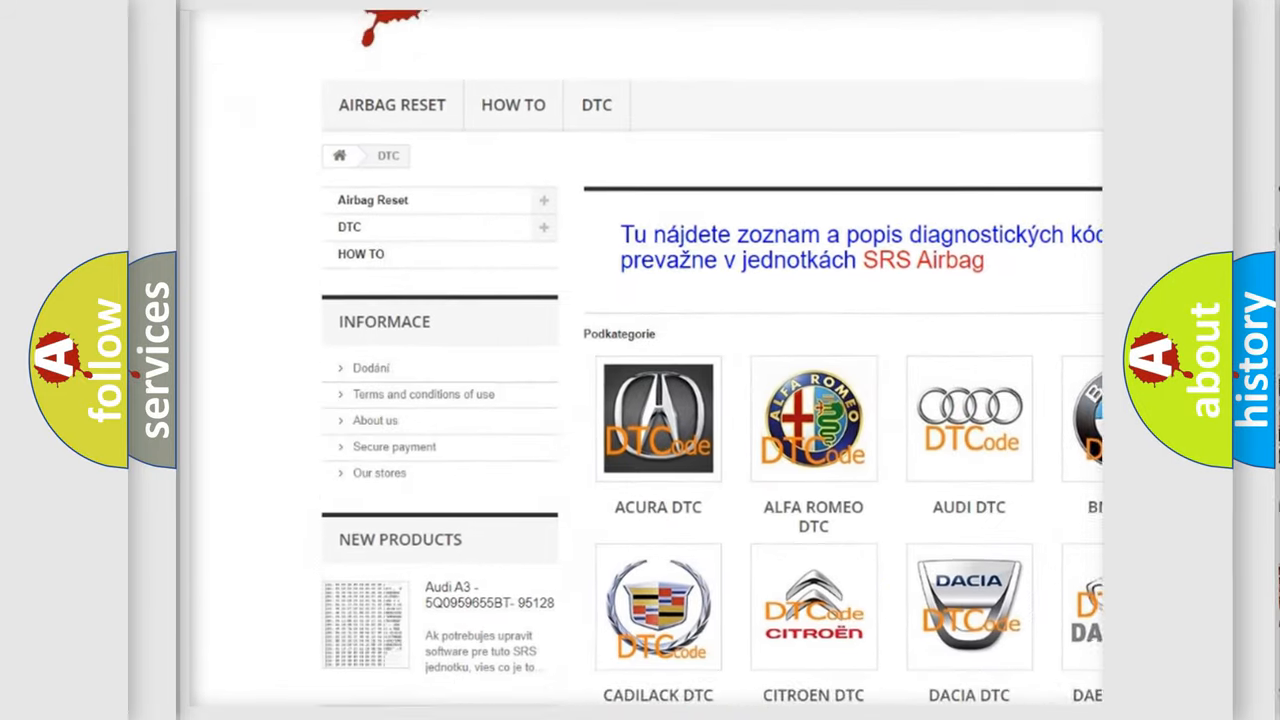
Step: Scroll the DTC category page past the brand logos down to the B-series code list
{"action": "scroll", "scroll_direction": "down", "scroll_amount": 3}
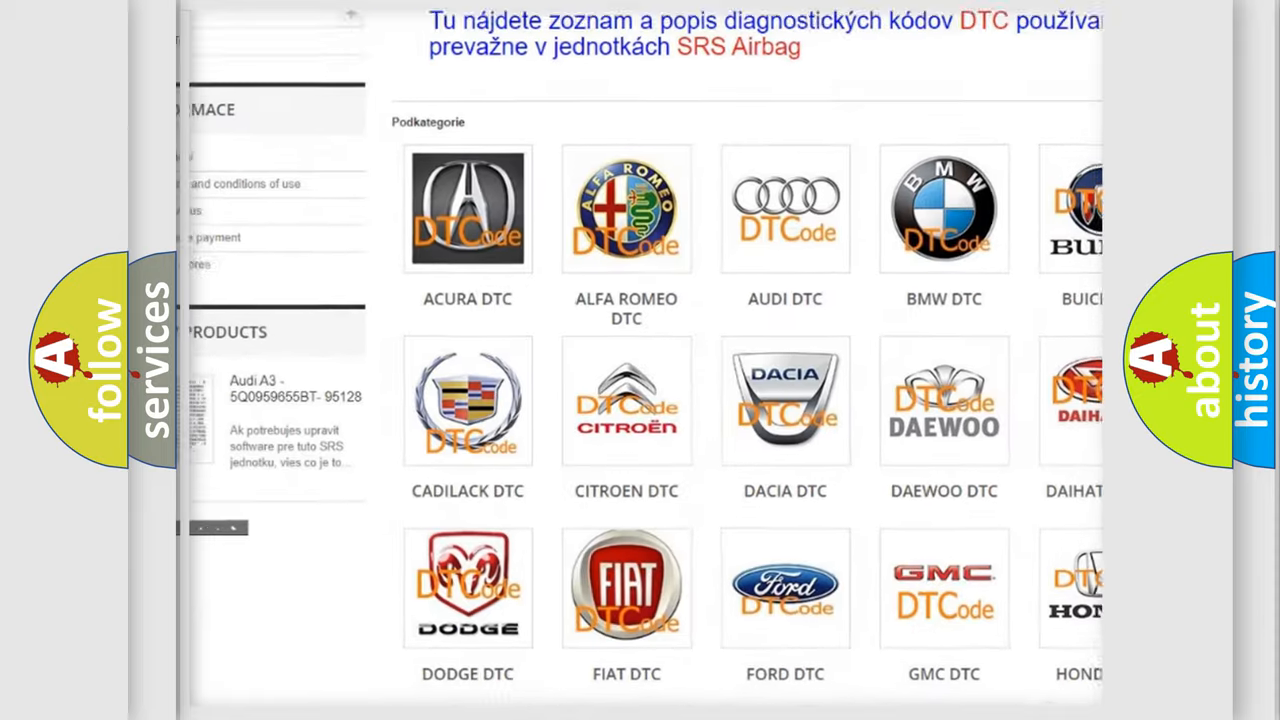
{"action": "scroll", "scroll_direction": "down", "scroll_amount": 3}
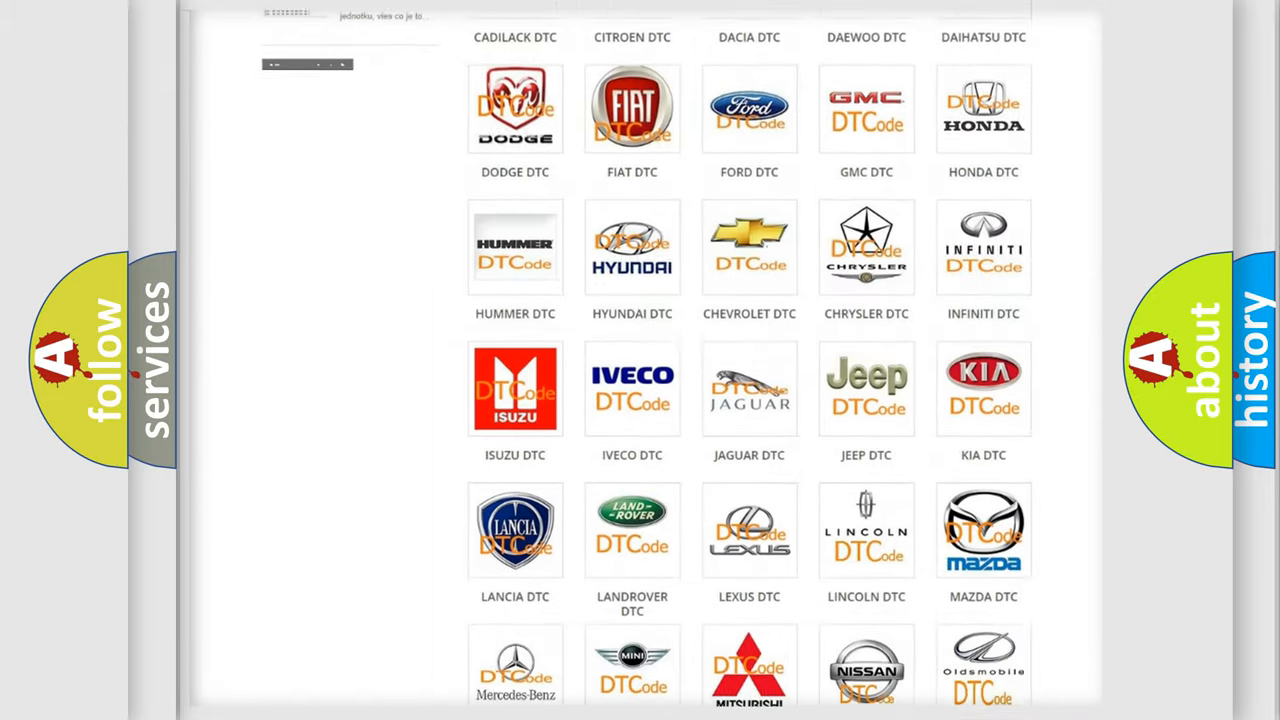
{"action": "scroll", "scroll_direction": "down", "scroll_amount": 3}
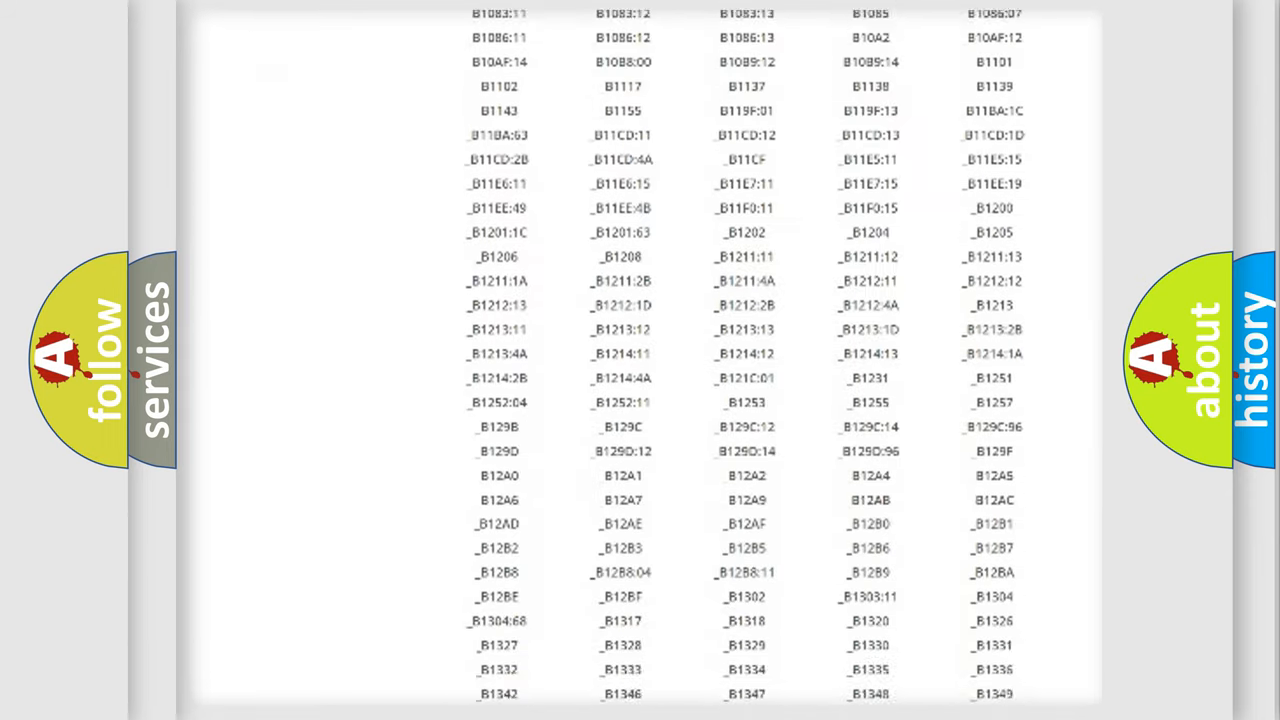
{"action": "scroll", "scroll_direction": "down", "scroll_amount": 3}
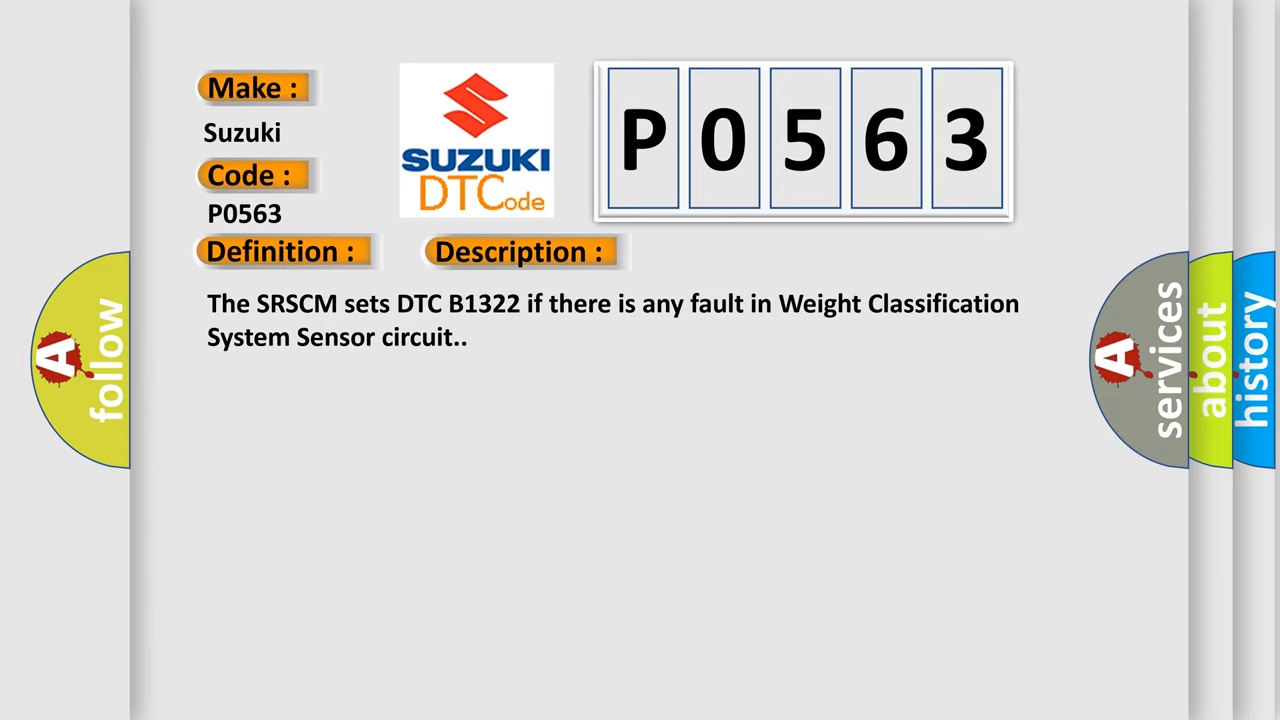
Step: Advance the P0563 slide to show its Cause section (poor connection, faulty WCS/SRSCM, wrong WCS ID)
{"action": "left_click", "coordinate": [736, 252]}
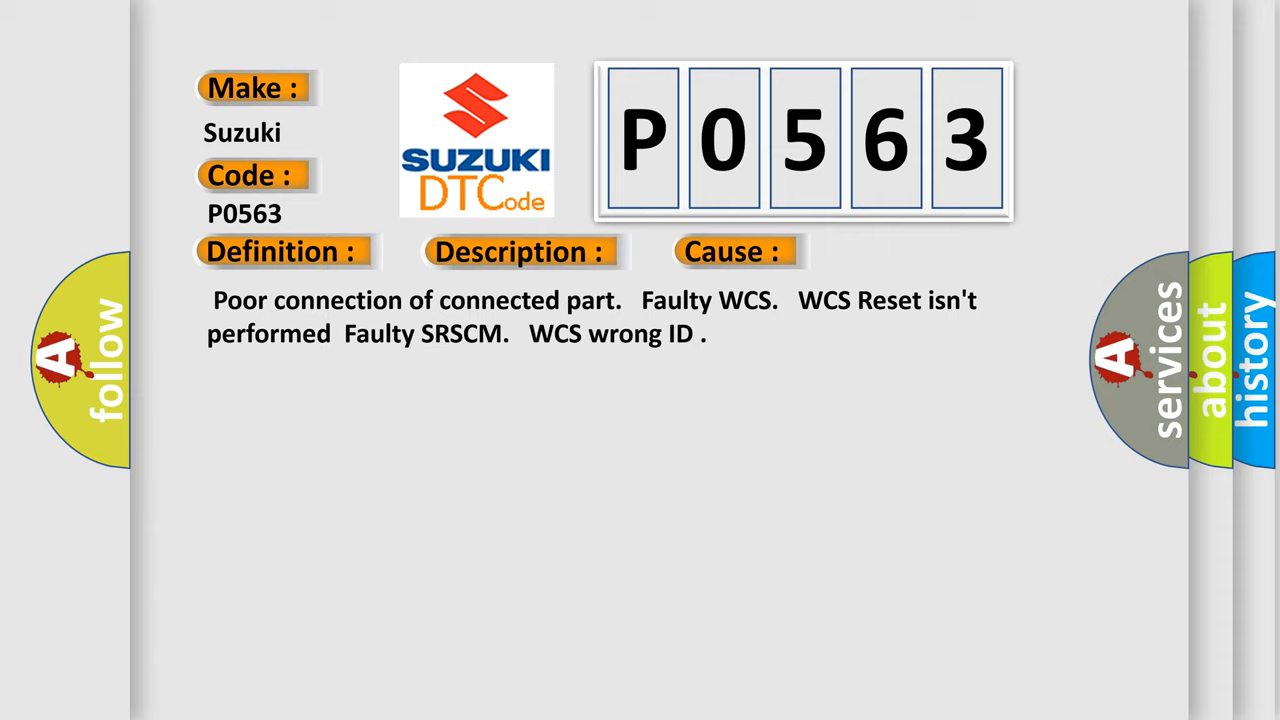